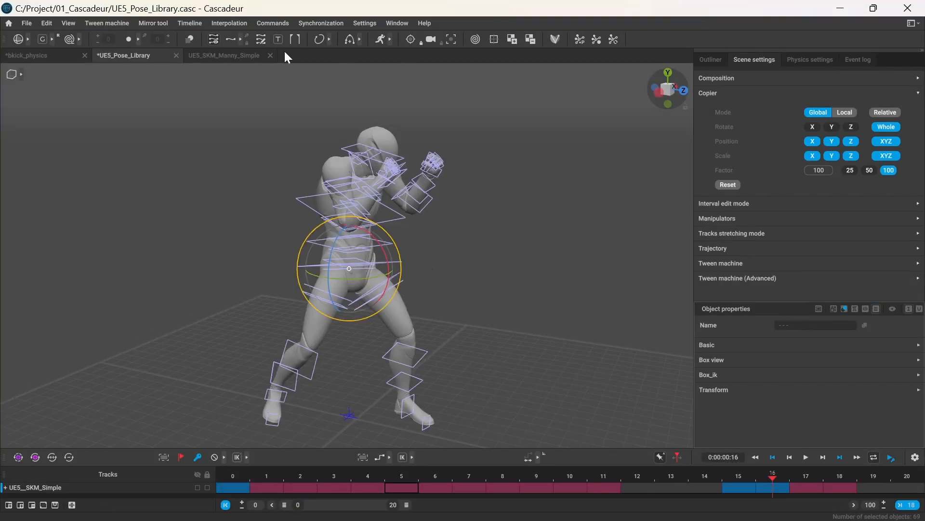
- Close the UE5_SKM_Manny_Simple scene and preview the hand poses at frames 3, 6 and 9
click(223, 55)
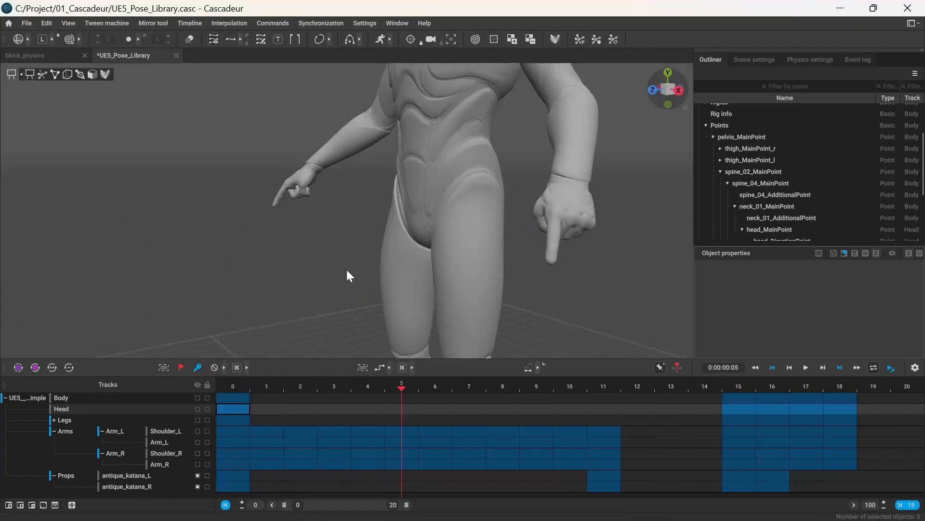
click(232, 388)
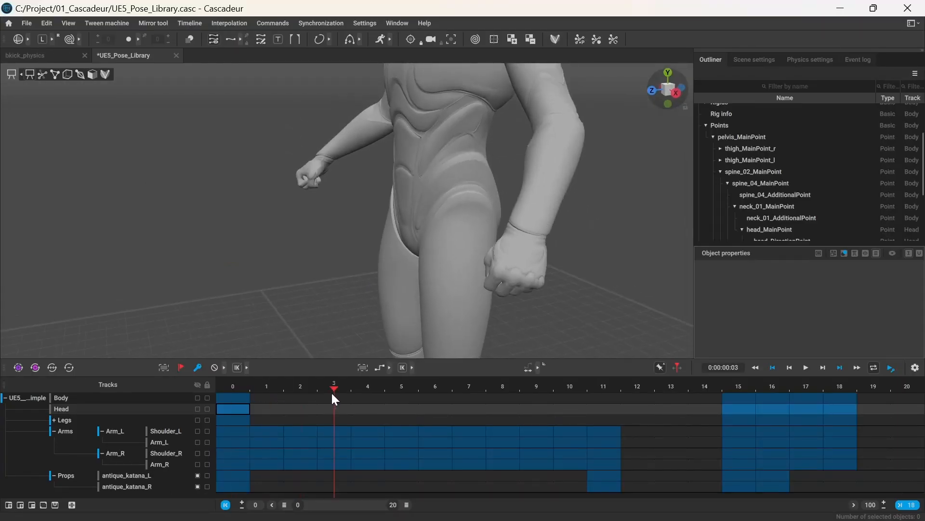
click(434, 390)
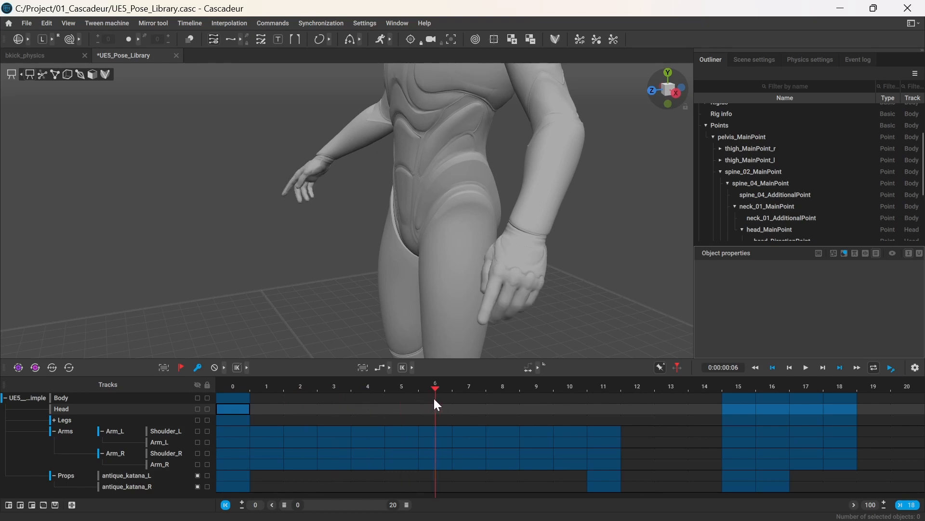
click(536, 389)
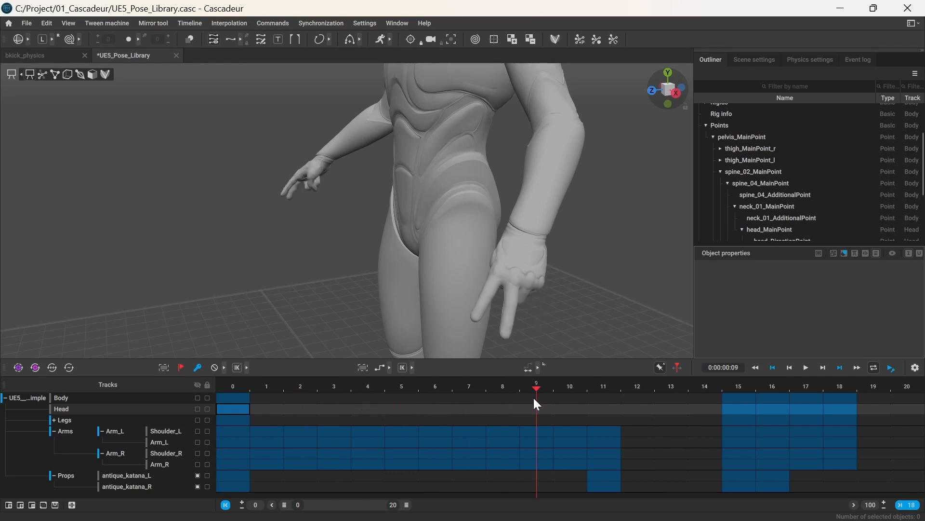
click(740, 390)
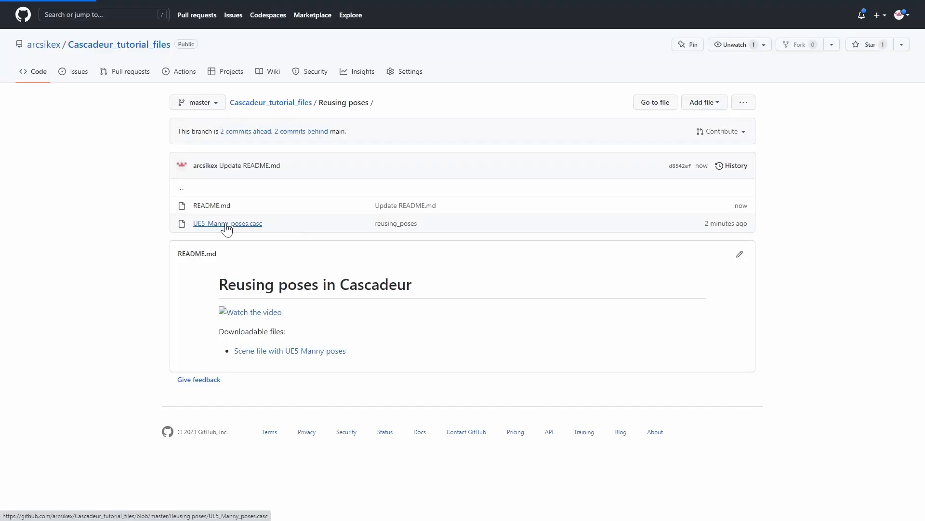
- Open UE5_Manny_poses.casc from the repository's Reusing poses folder
click(227, 223)
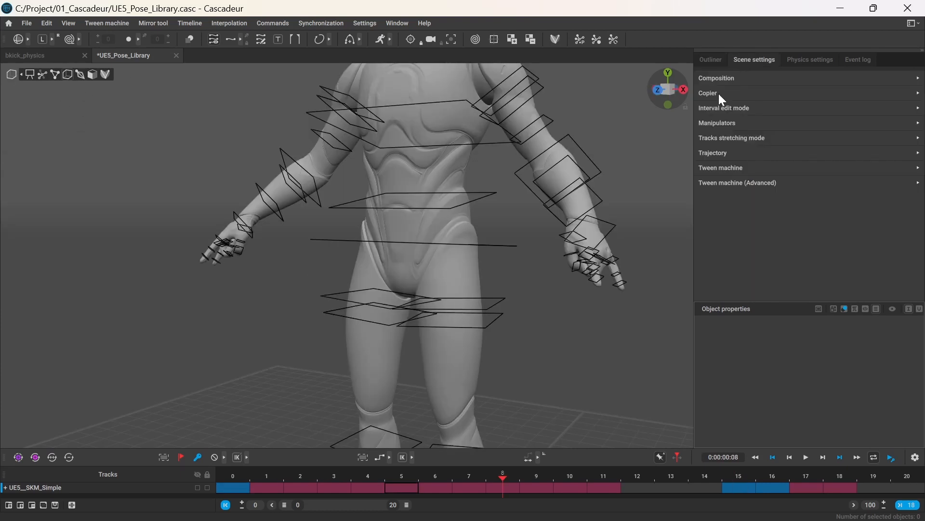
- Set the Copier mode to Local and copy the selected hand's finger pose
click(707, 93)
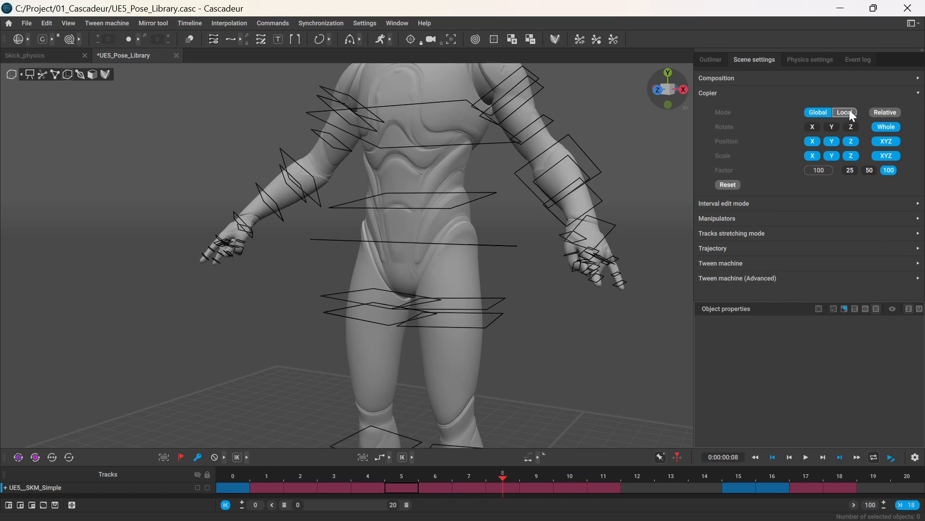
click(817, 112)
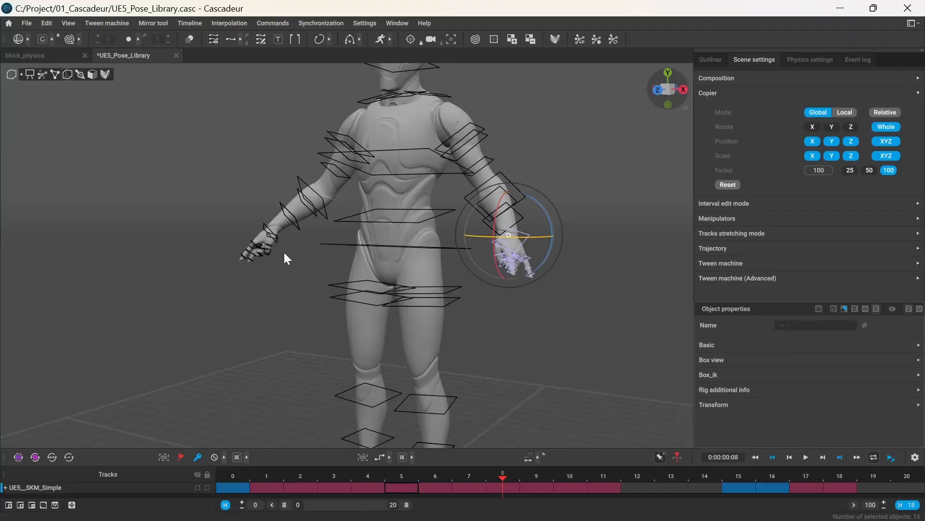
key(ctrl+v)
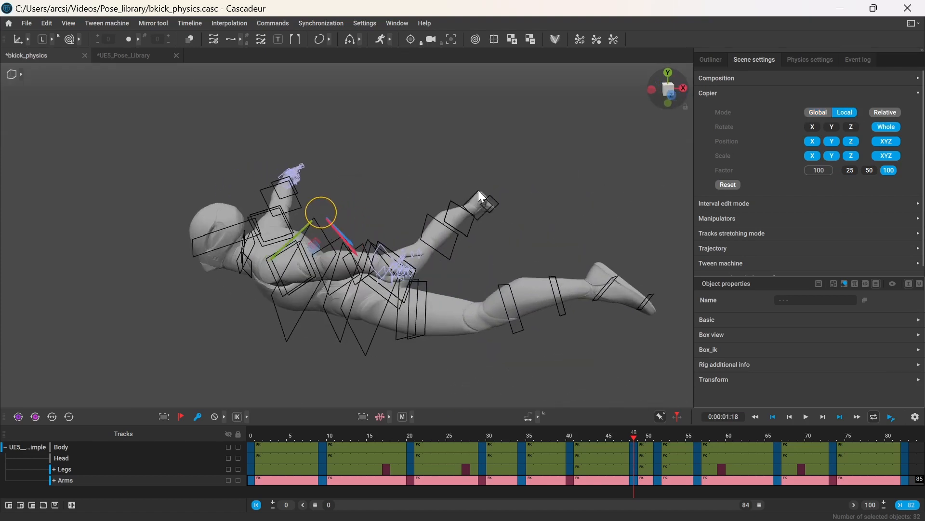
- Select the kick character's hand controllers and paste the library finger pose onto them
drag(478, 195, 419, 244)
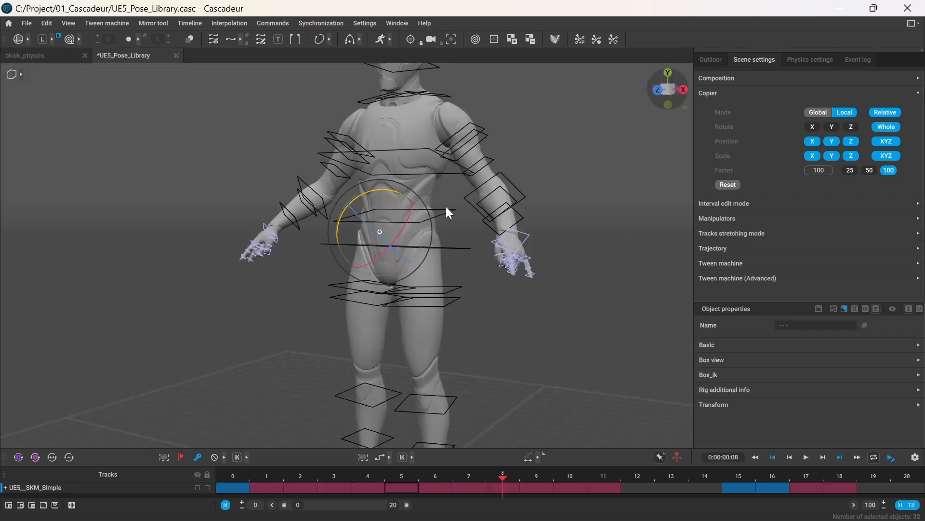
click(528, 237)
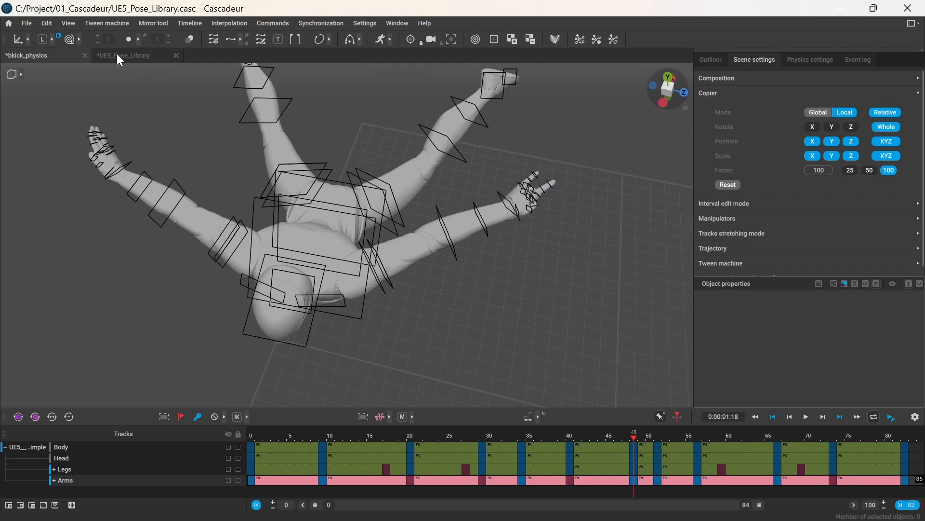
click(124, 55)
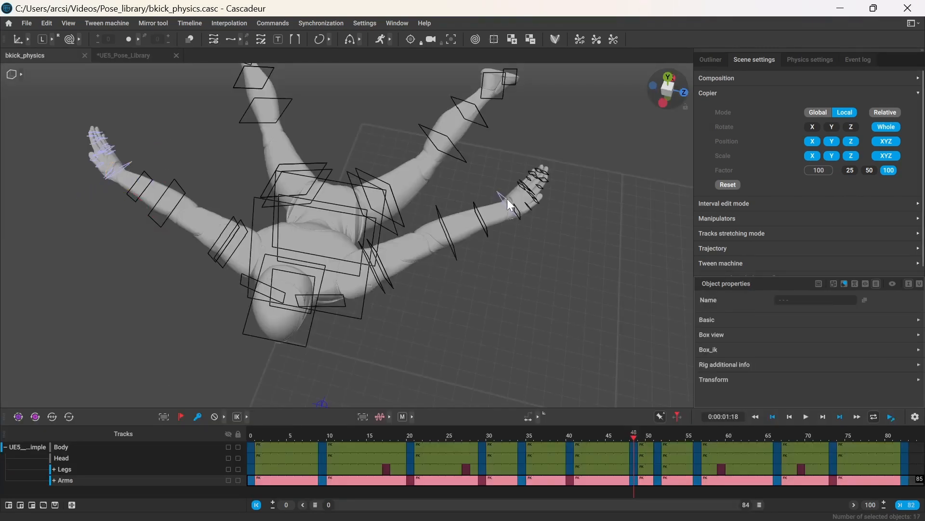
key(ctrl+v)
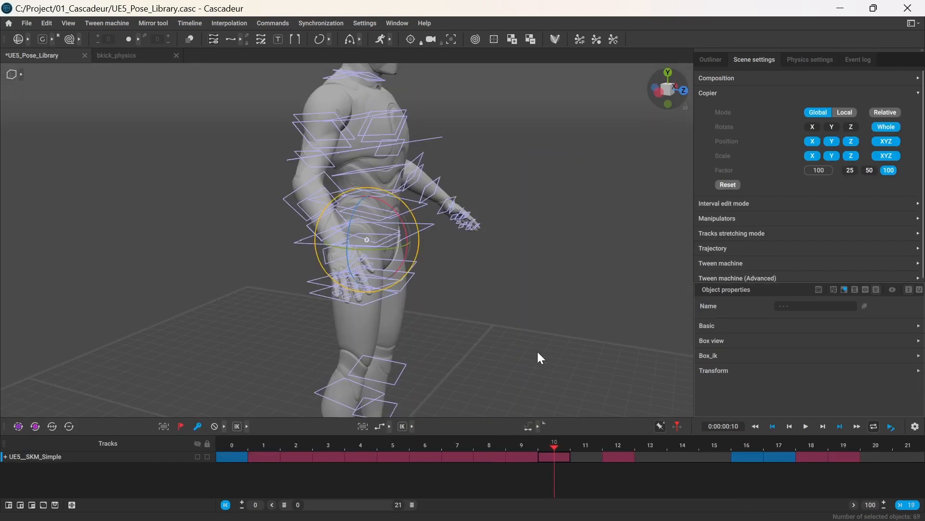
- Duplicate the kick's finger keys to a nearby frame, then open Trello's Pose library card
click(844, 112)
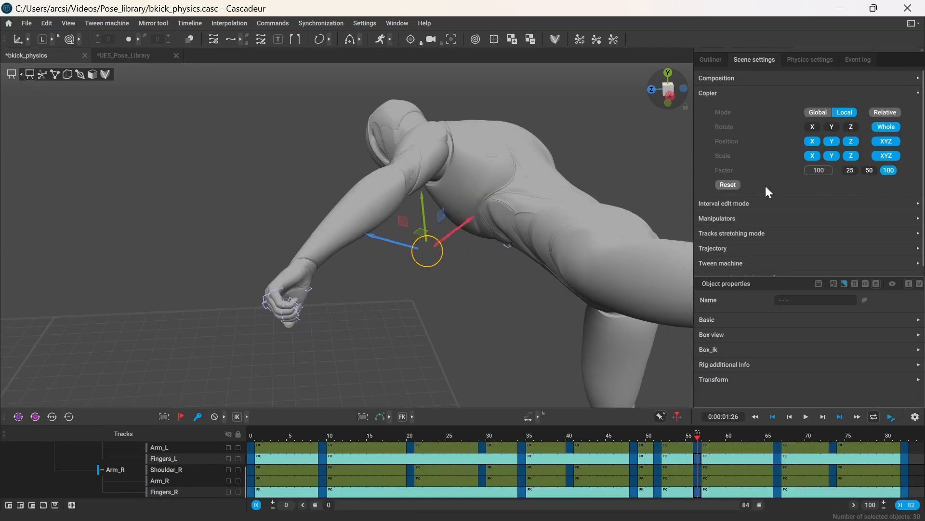
click(819, 171)
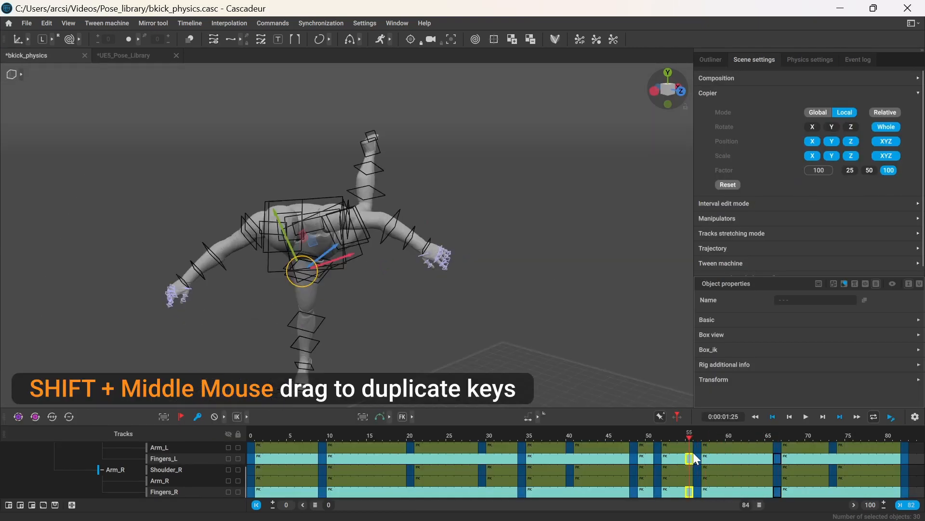
click(124, 55)
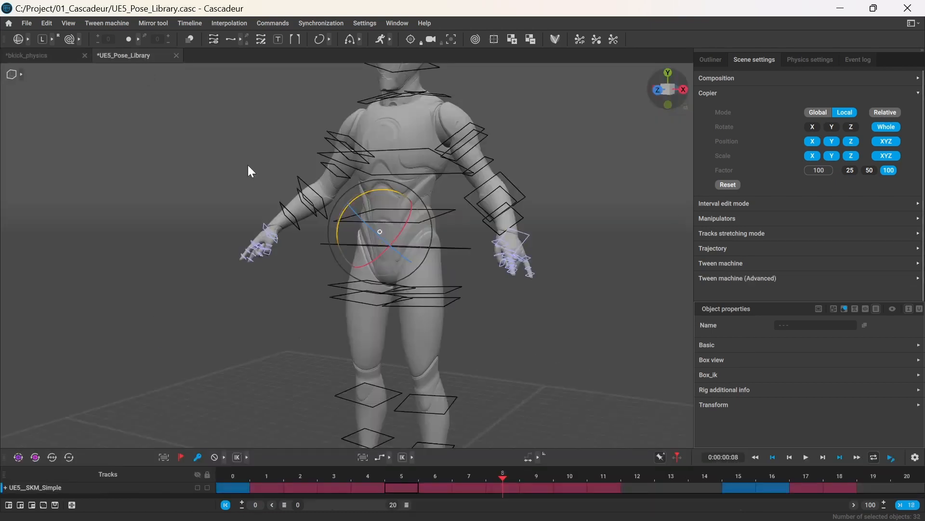
click(853, 184)
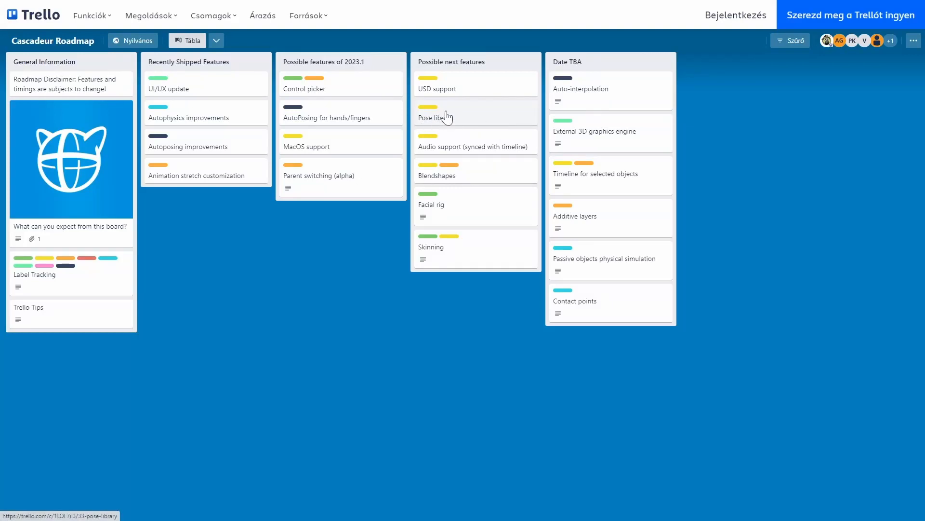
mouse_move(449, 121)
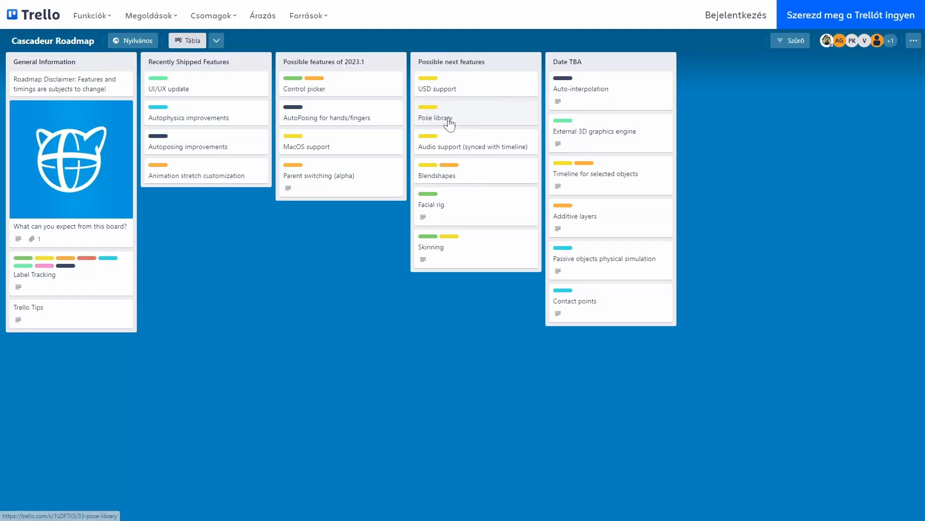
click(436, 118)
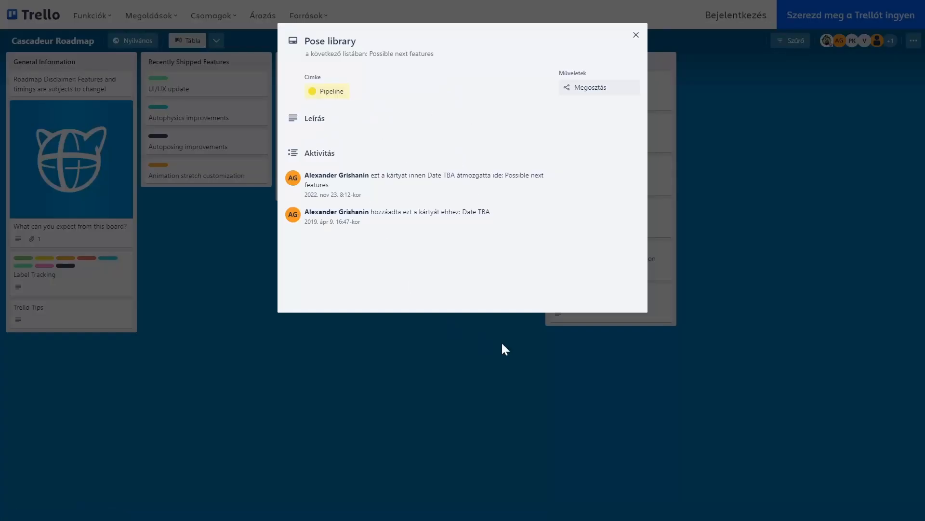